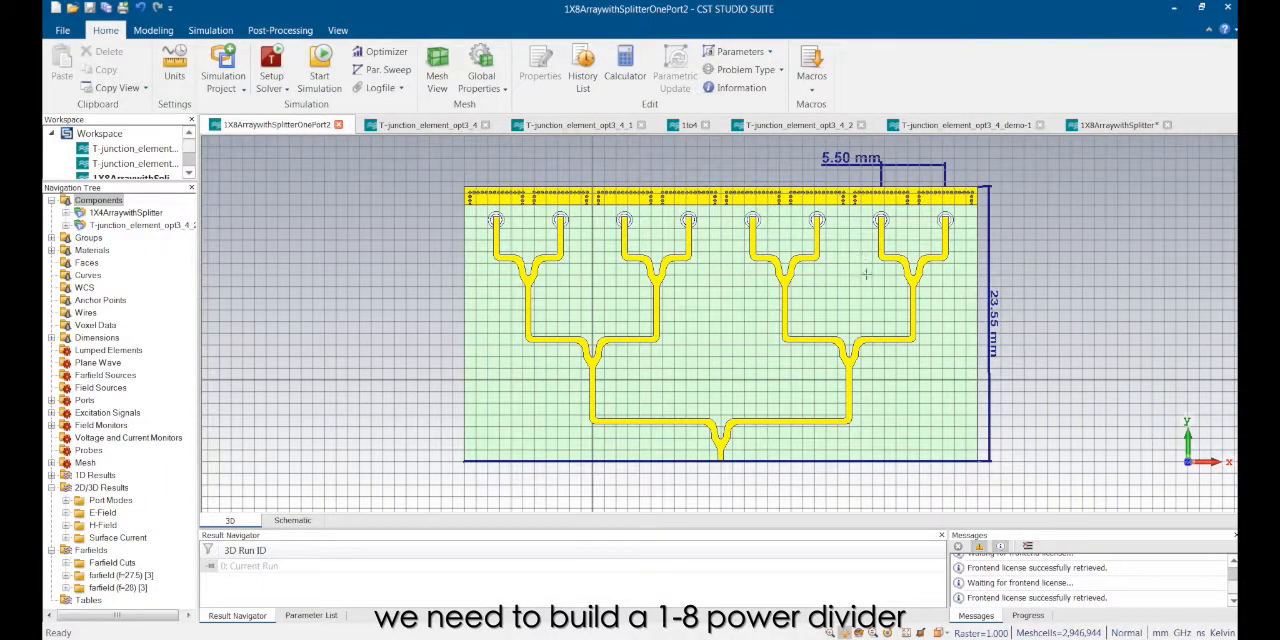
mouse_move(627, 272)
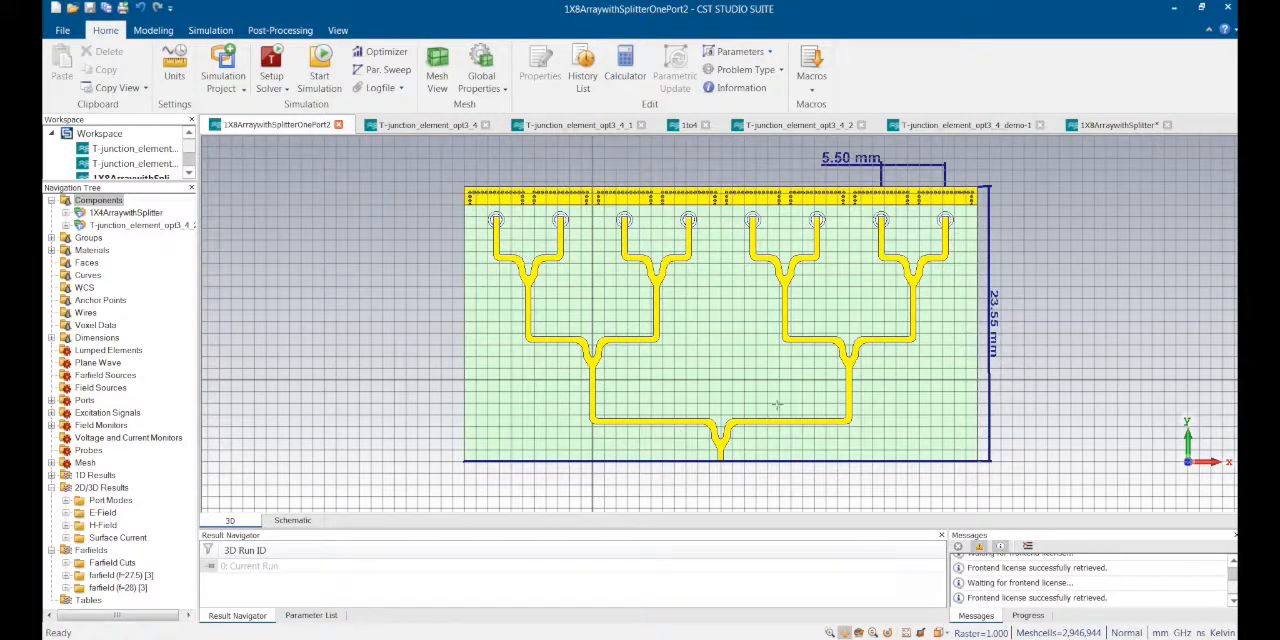
- Switch to the T-junction_element_opt3_4 project showing the Y-splitter 1-2 divider
click(420, 124)
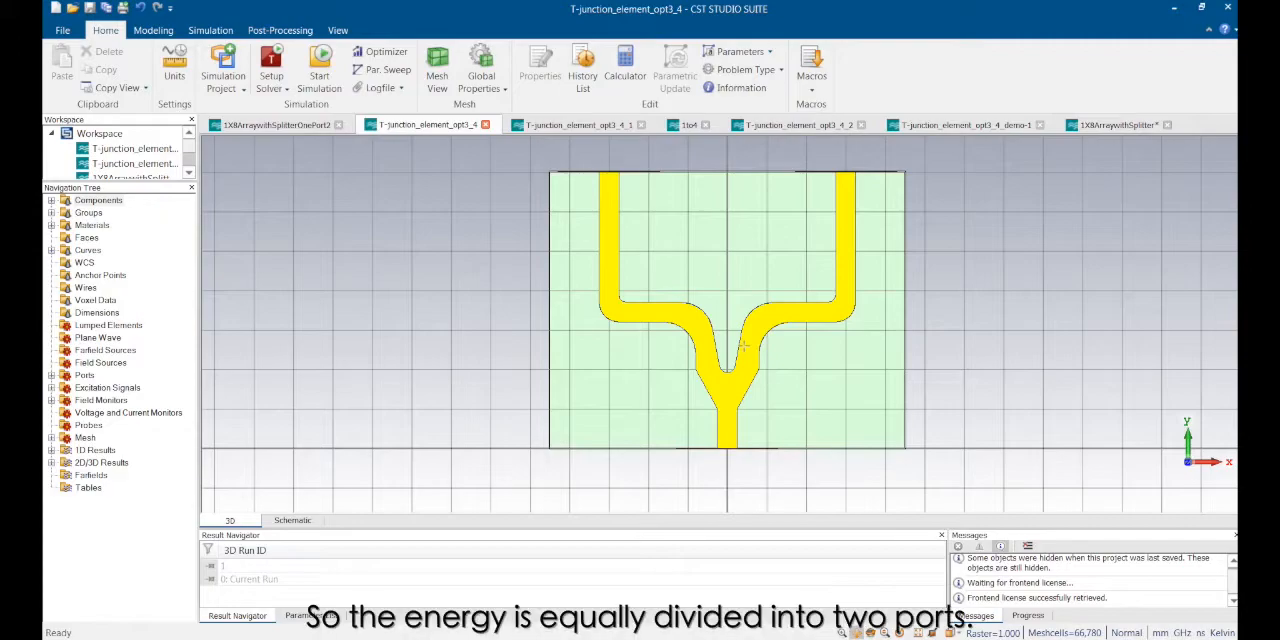
mouse_move(885, 220)
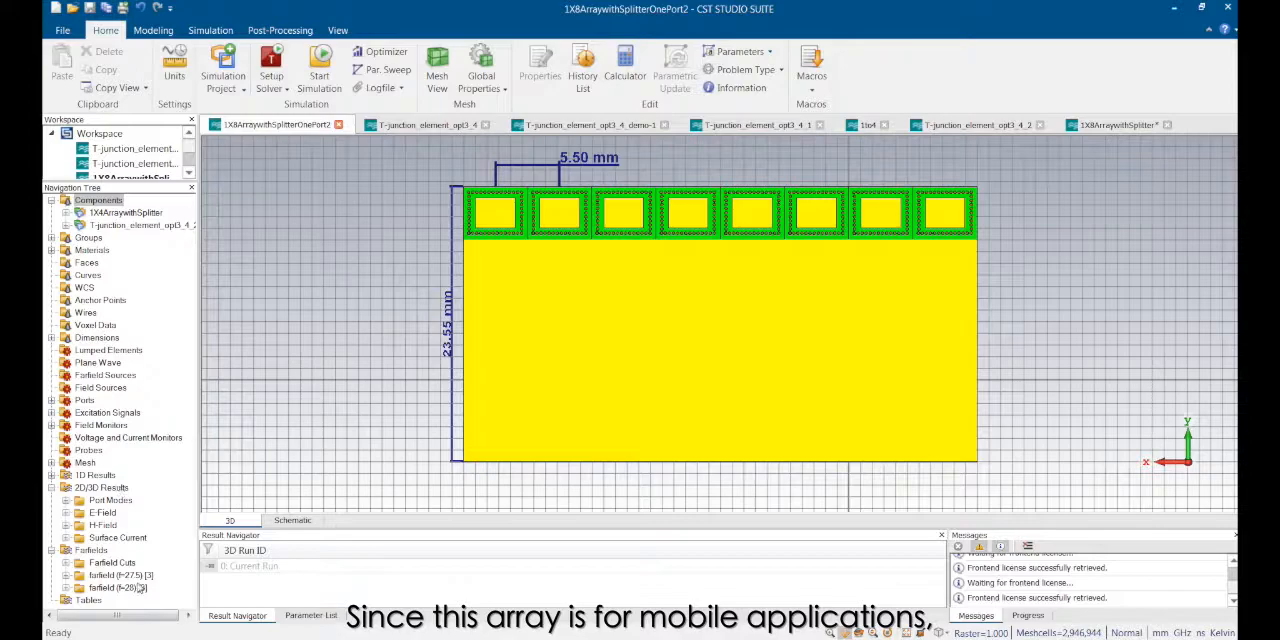
- Show the array's 28 GHz far-field, then switch to the T-junction project's S-parameter list
click(103, 584)
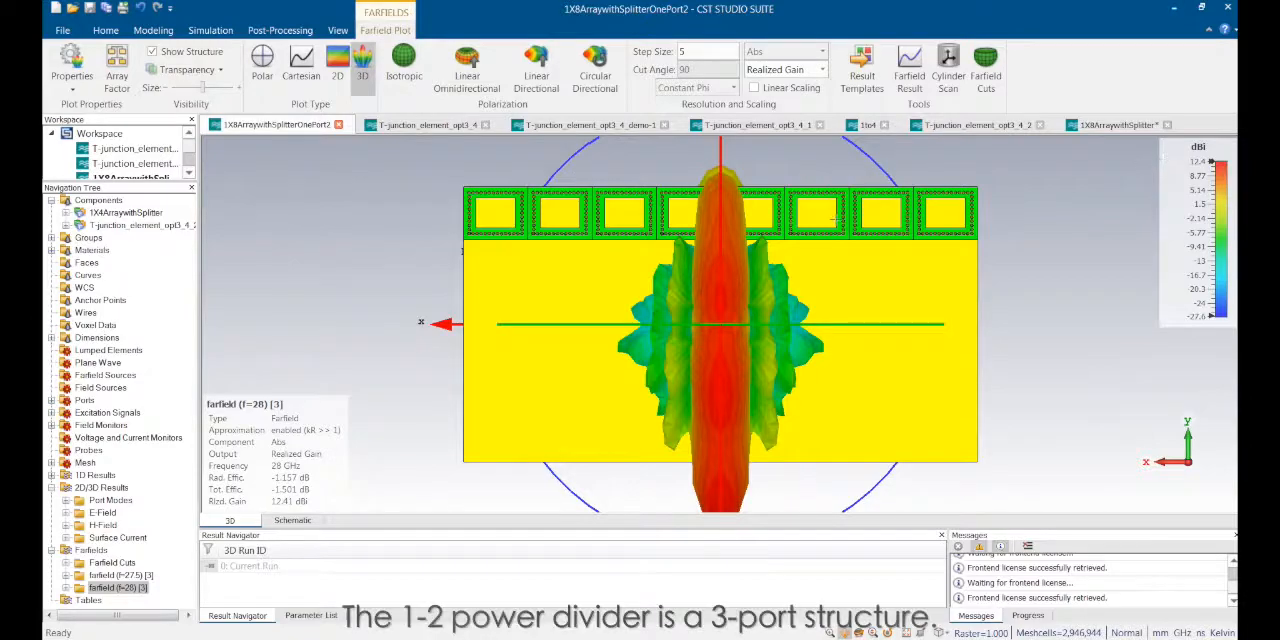
click(430, 124)
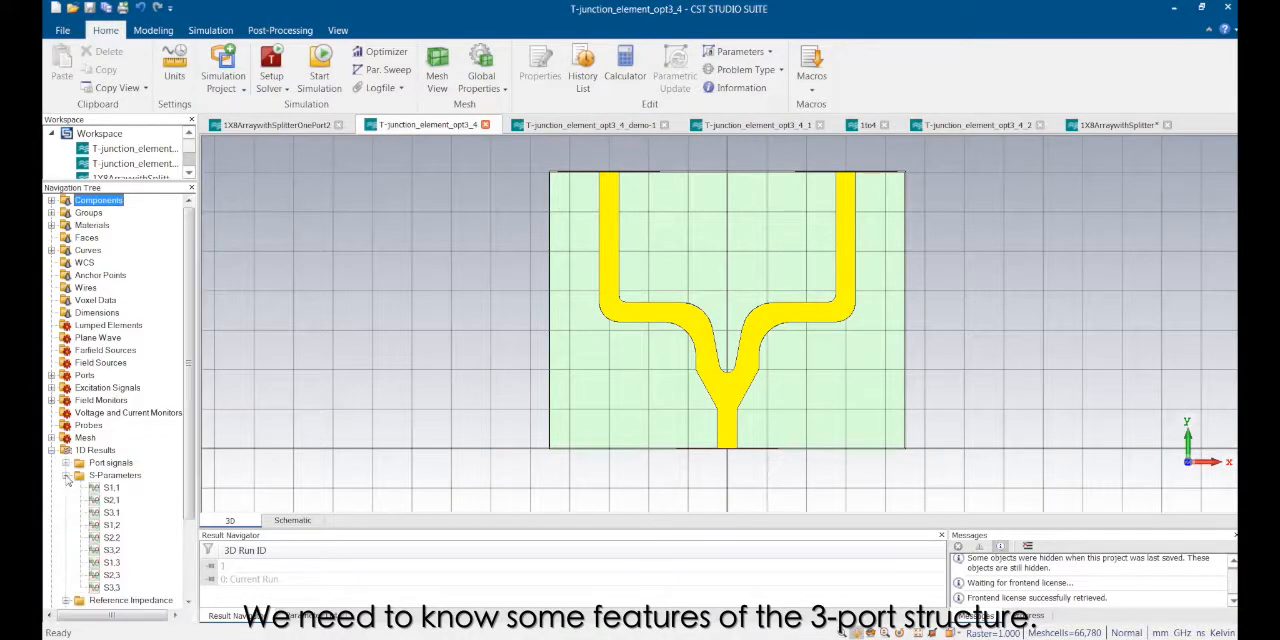
- Plot the T-junction divider's S1,1 reflection from 26 to 30 GHz
click(111, 487)
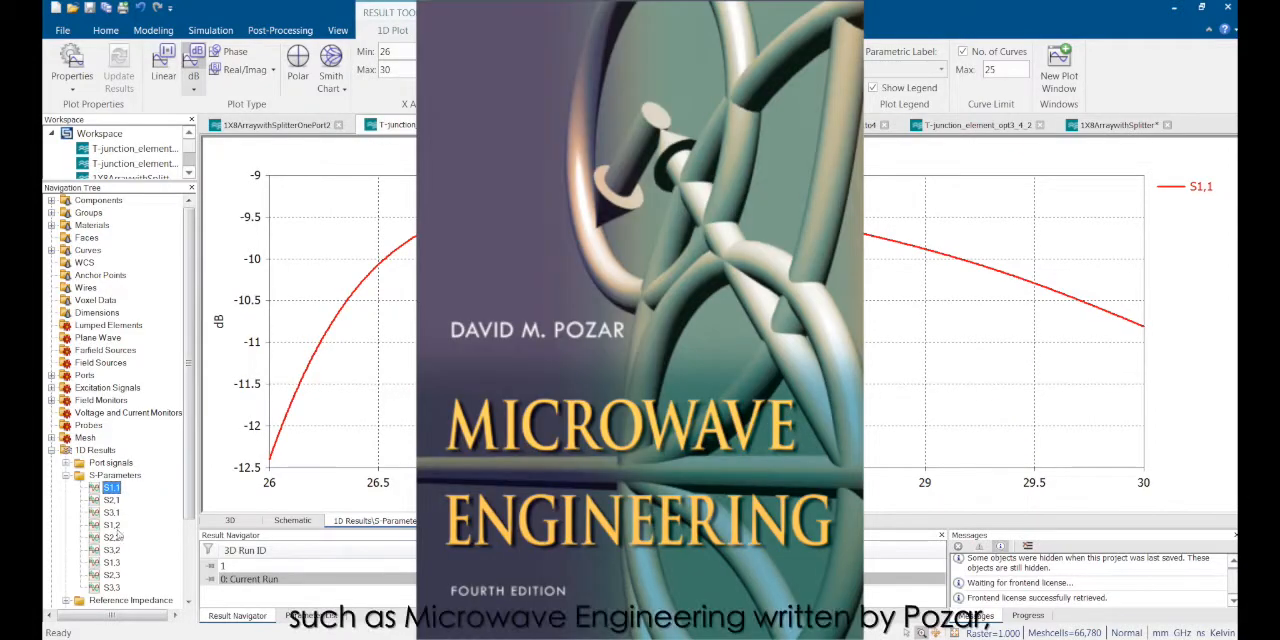
click(110, 536)
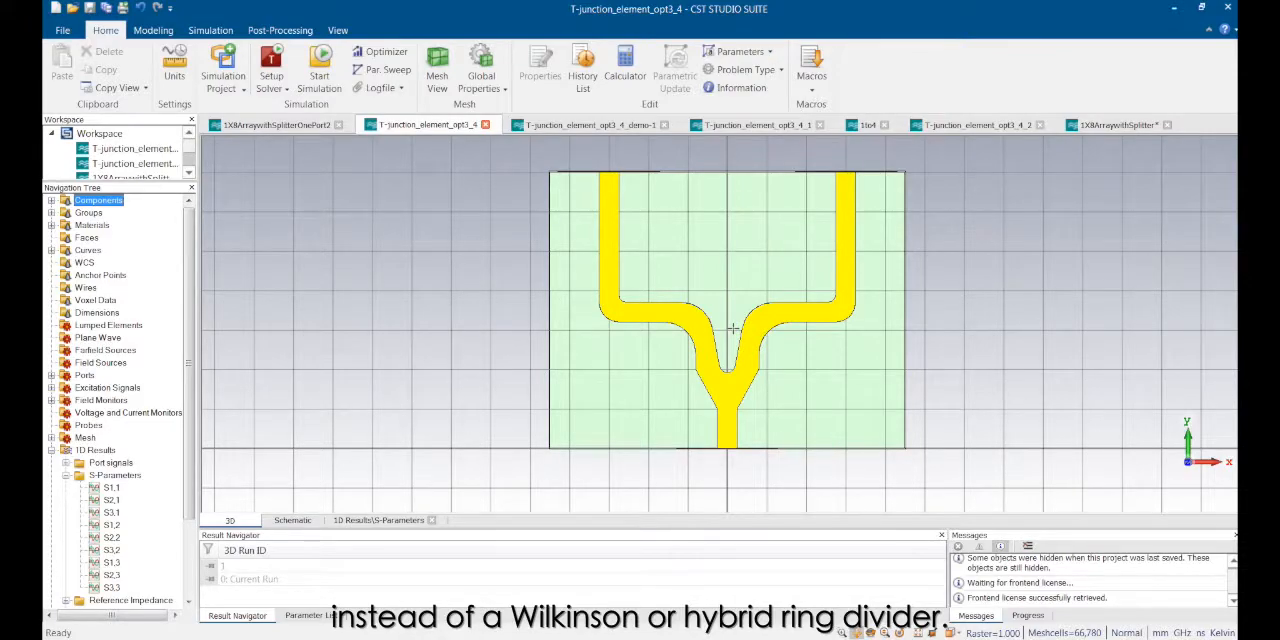
- Plot the 1-4 divider's S1,1, then switch to the T-junction demo-1 project
click(111, 487)
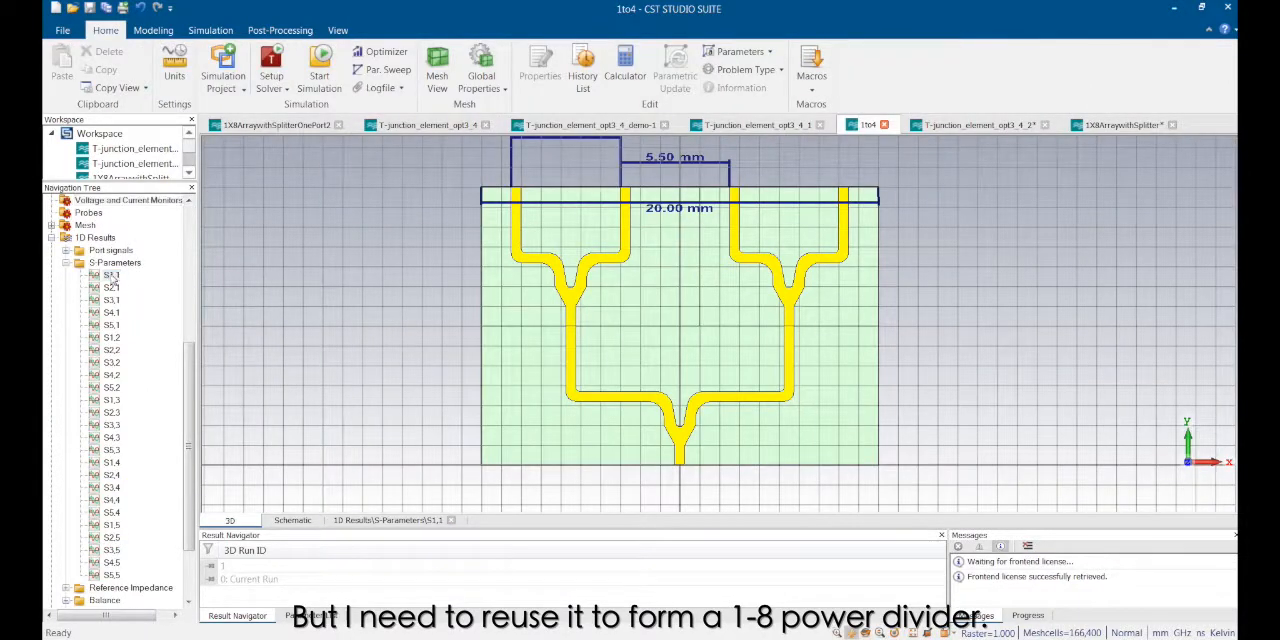
click(110, 274)
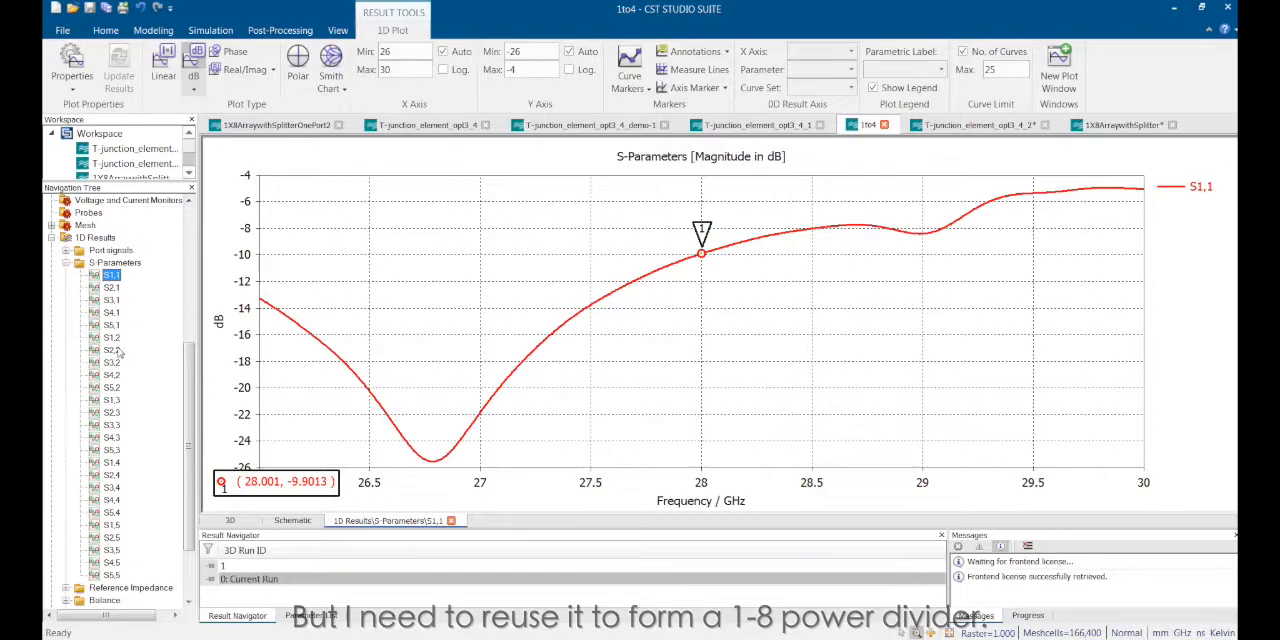
click(110, 349)
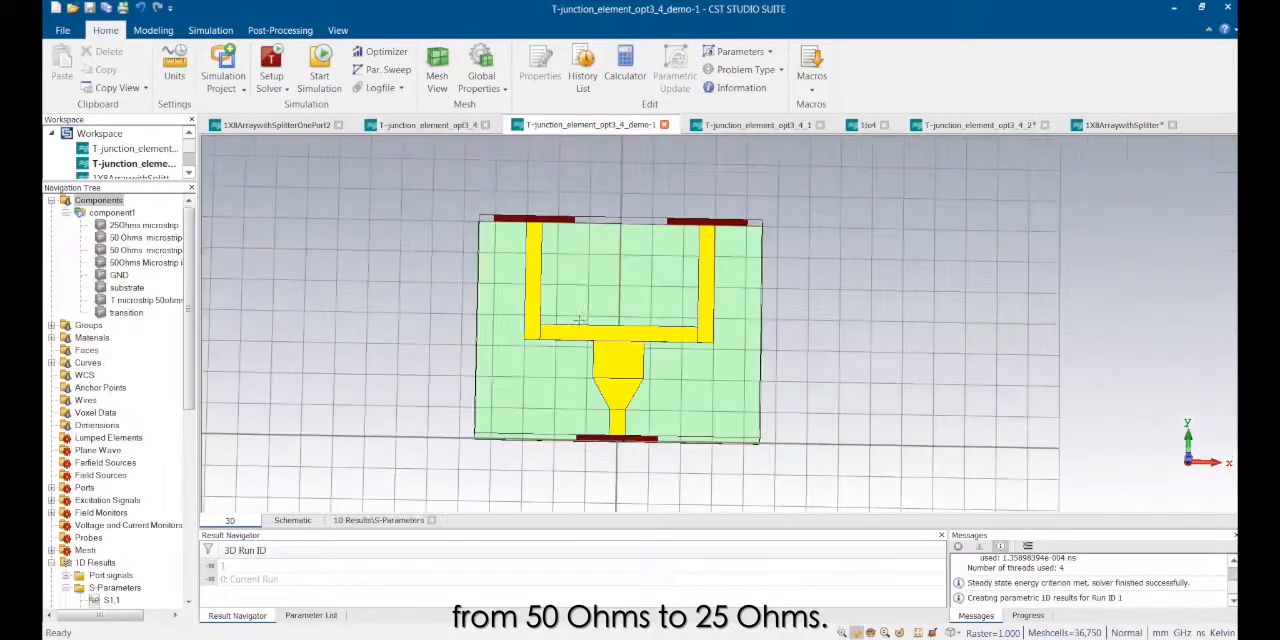
- Reveal the demo divider's E-field results, then return to the optimized T-junction project
scroll(down, 3)
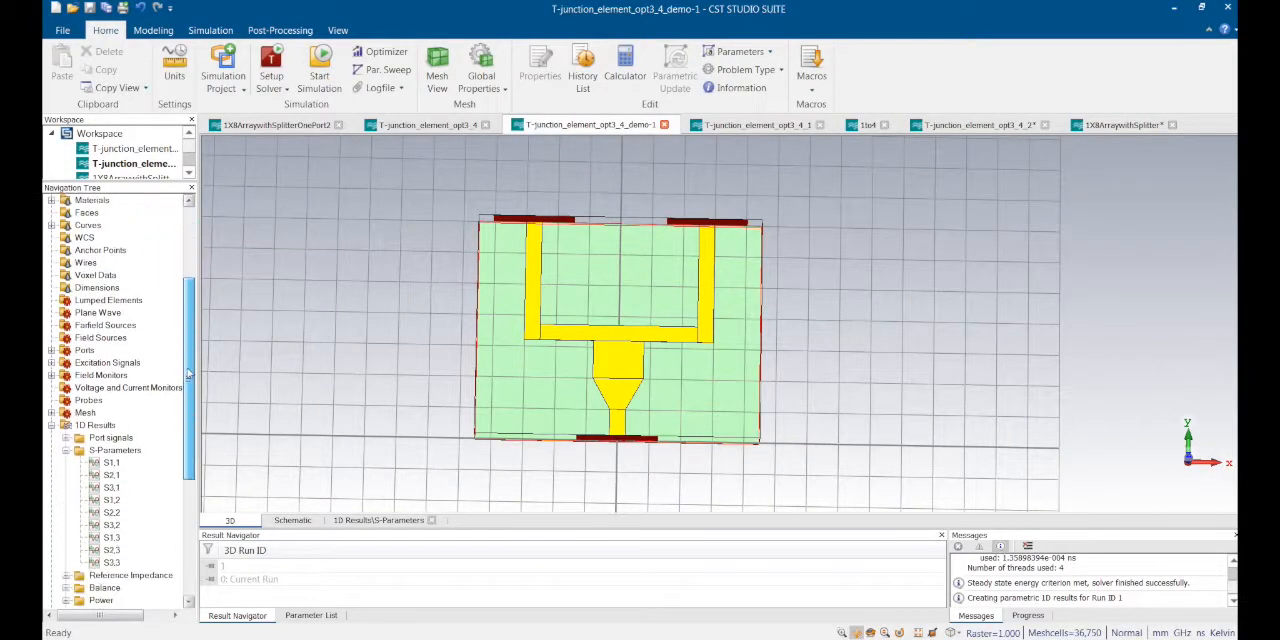
click(110, 462)
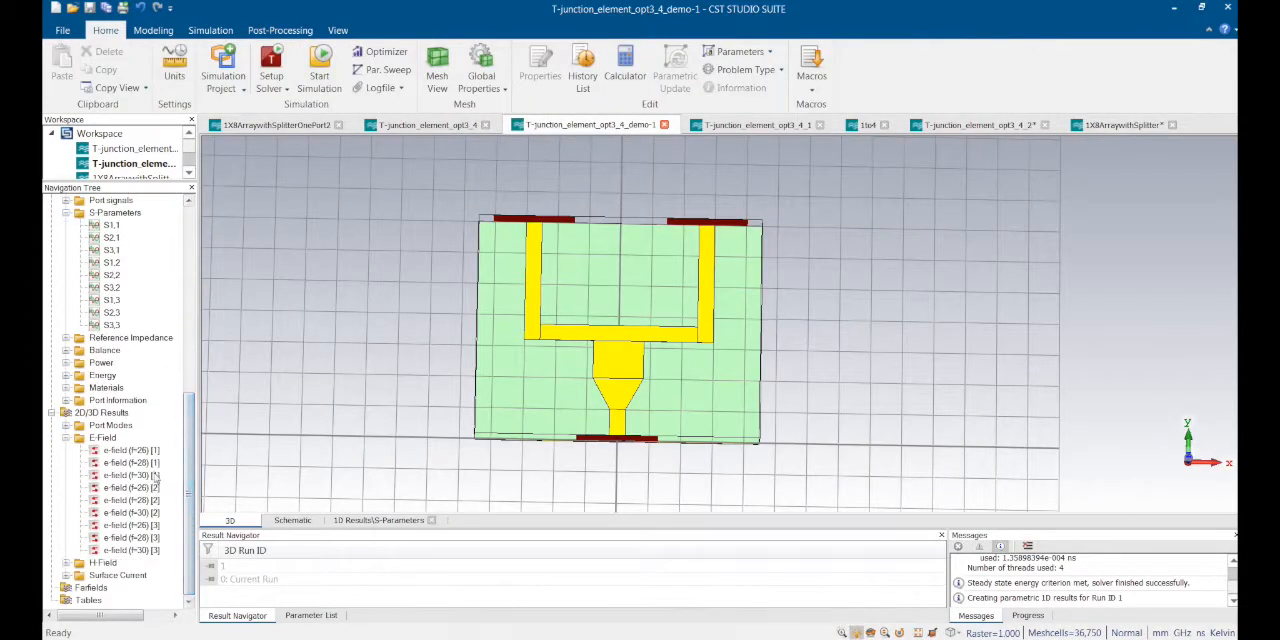
click(130, 450)
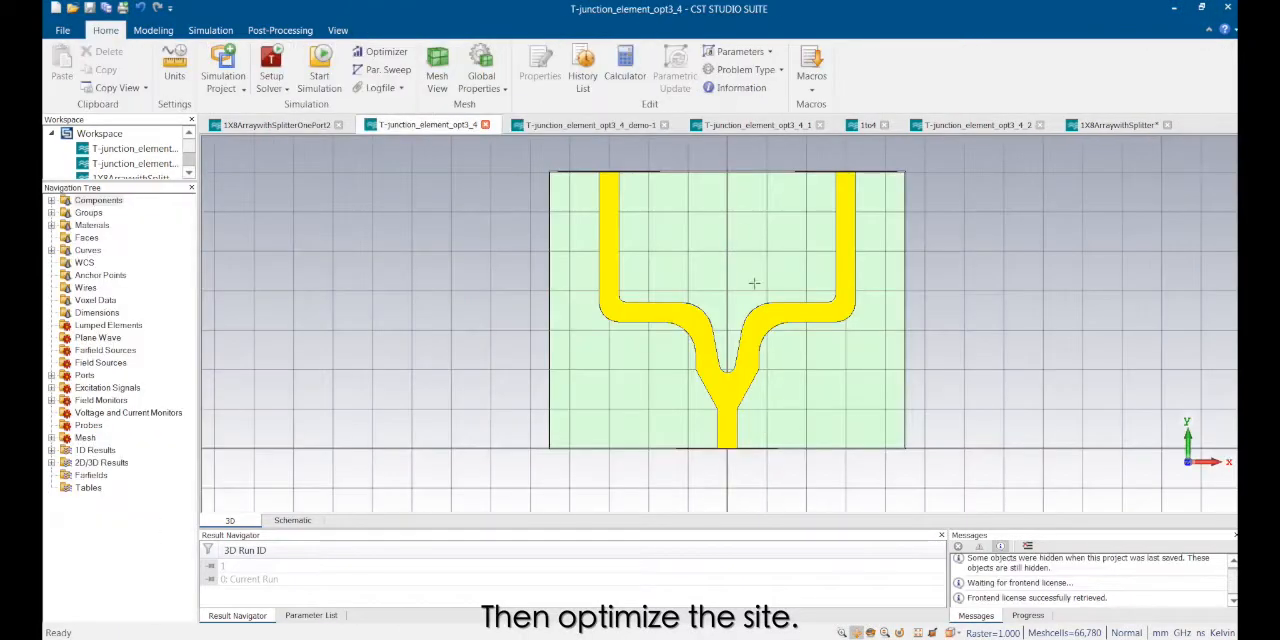
- Plot the optimized T-junction's S1,1 reflection, peaking near -9.3 dB
click(111, 488)
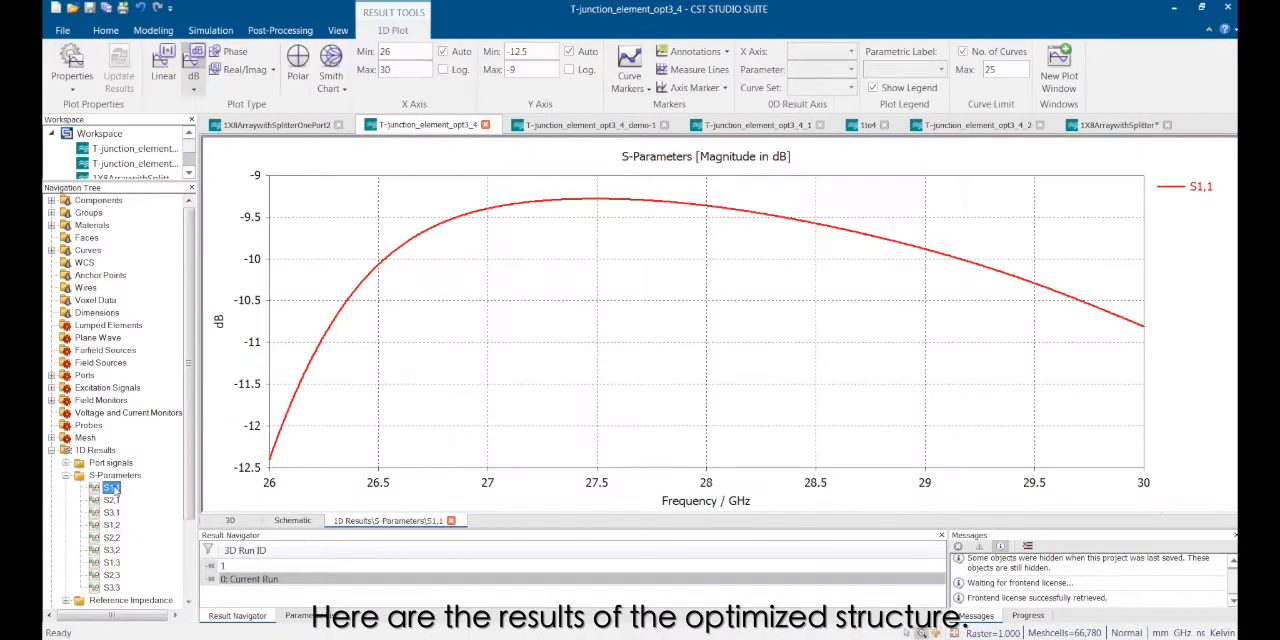
click(98, 547)
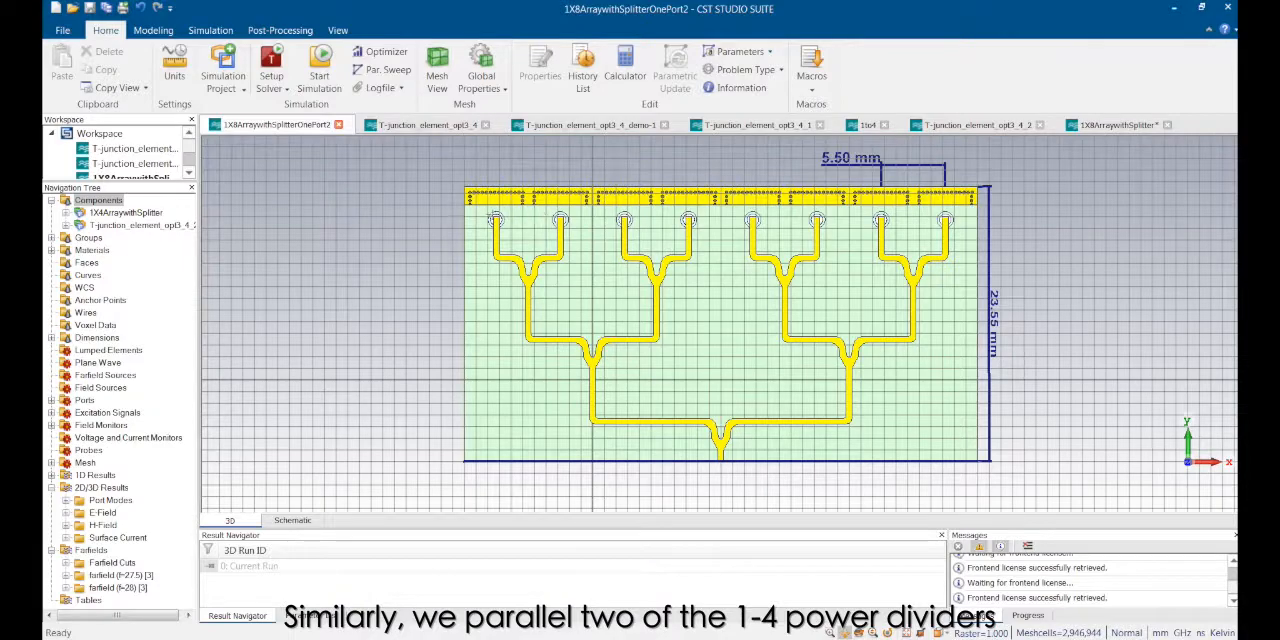
mouse_move(498, 315)
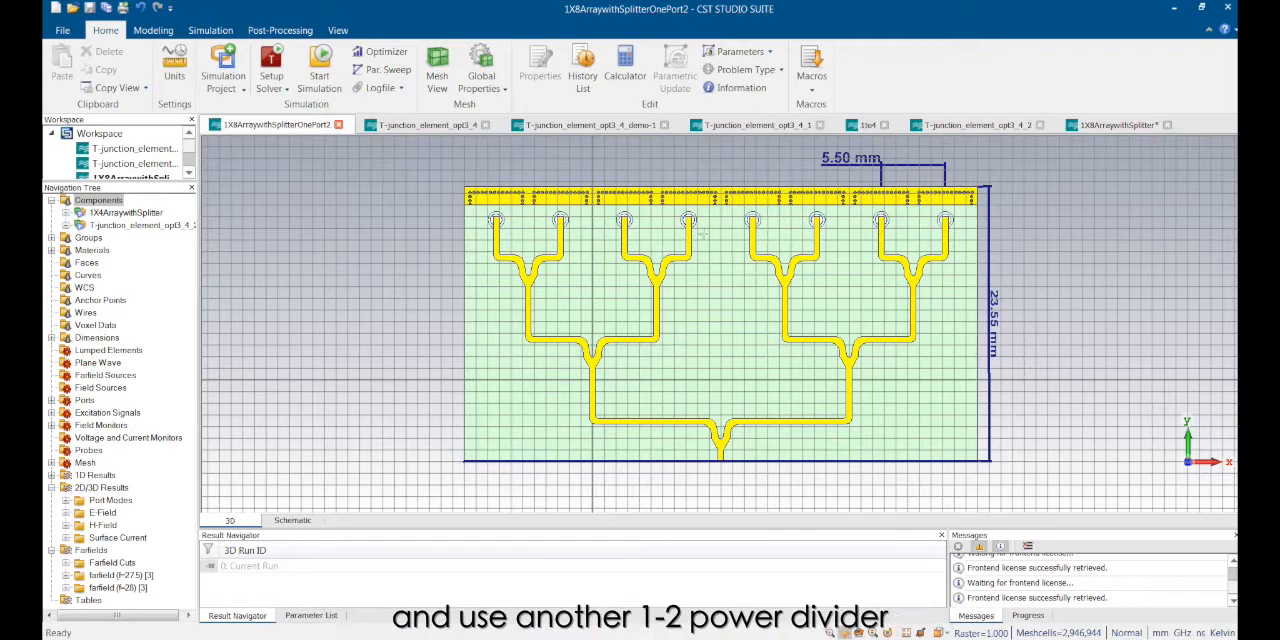
mouse_move(727, 314)
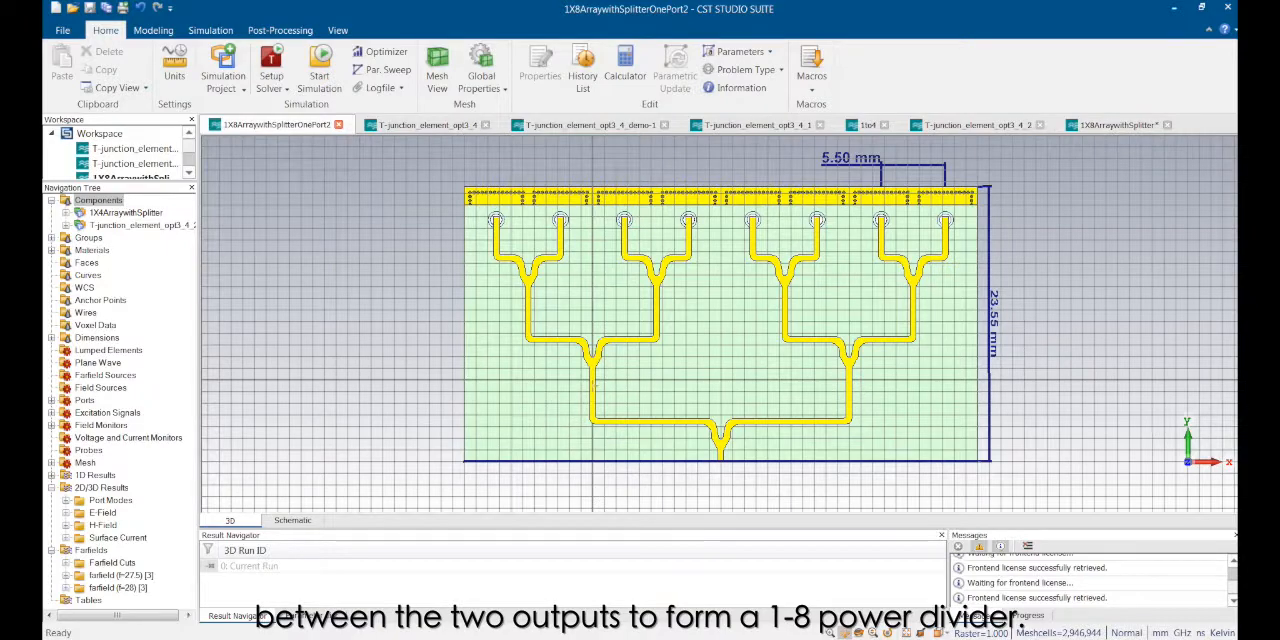
mouse_move(816, 403)
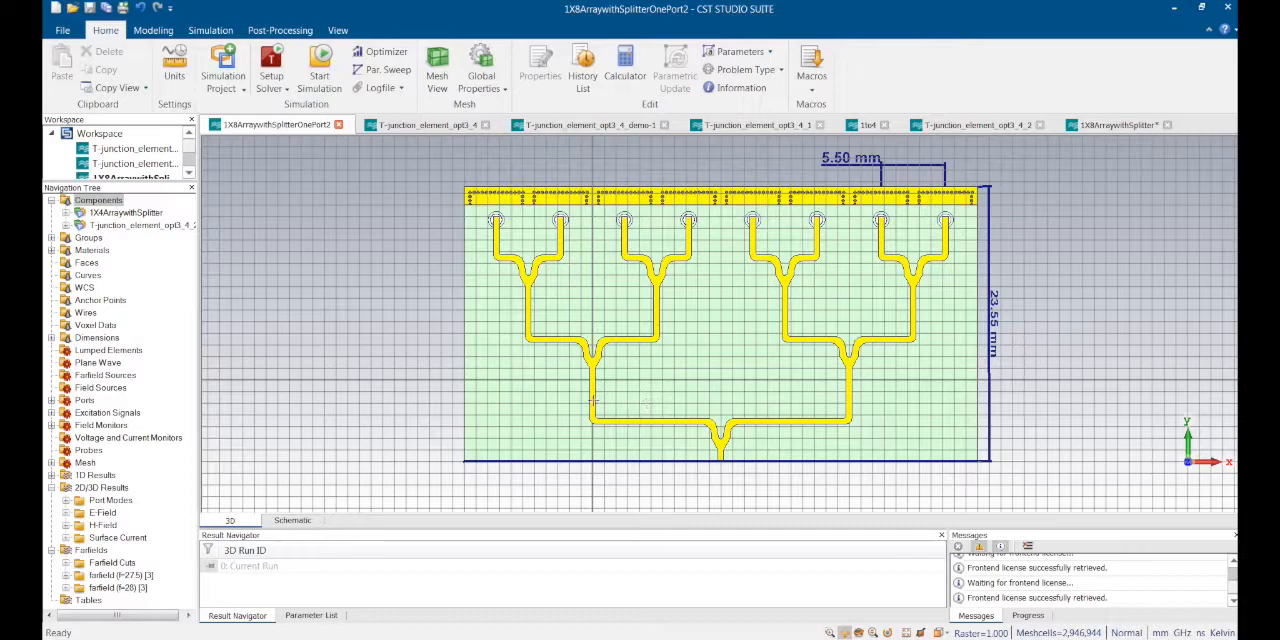
- Plot the array's S3,3 reflection, dipping to about -11.2 dB near 28 GHz
click(124, 212)
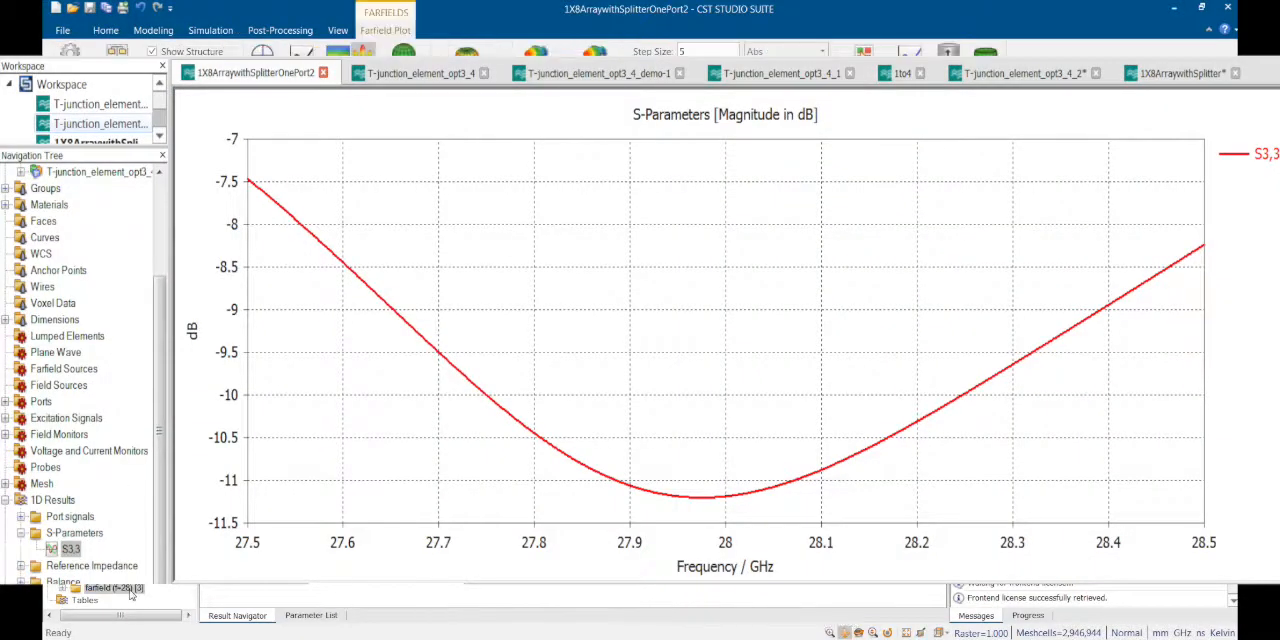
- Switch back to the optimized T-junction 1-2 divider layout
click(110, 590)
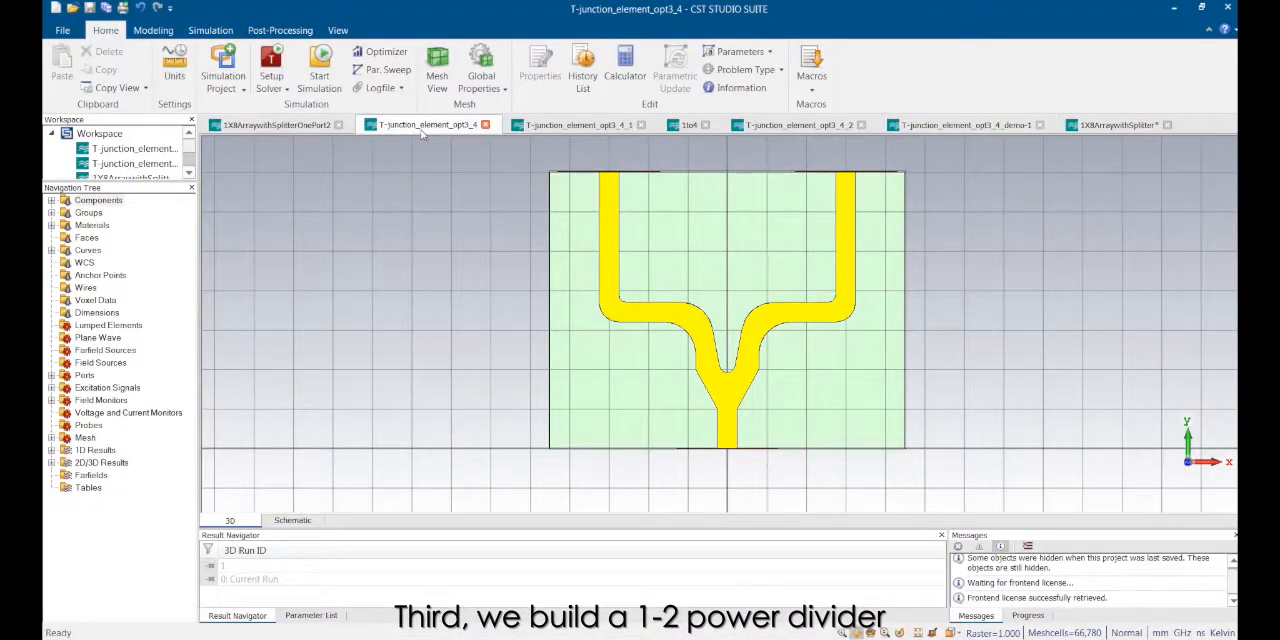
- Show the array's 28 GHz far-field pattern, then return to the eight-patch geometry view
click(272, 124)
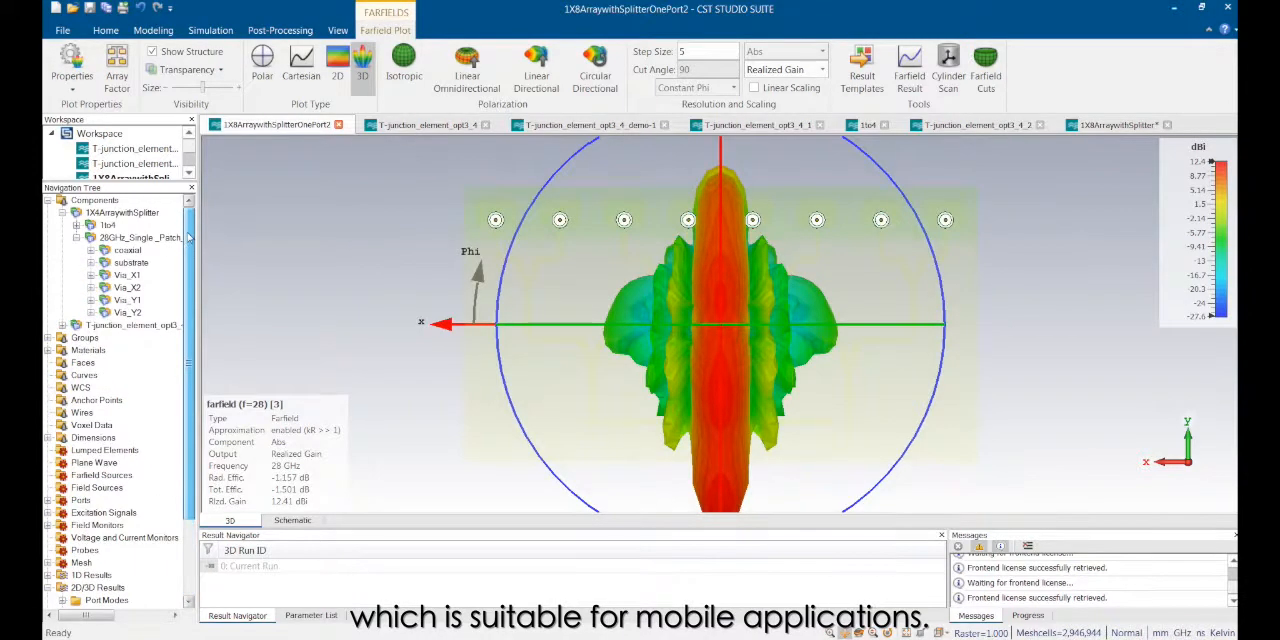
click(106, 29)
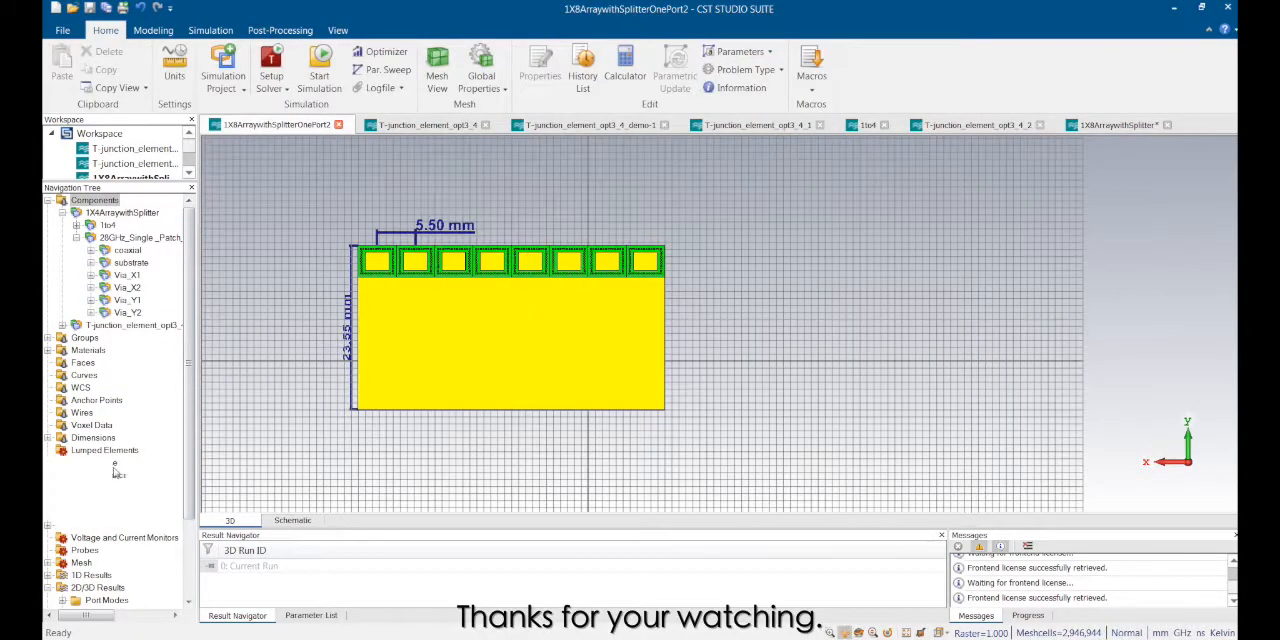